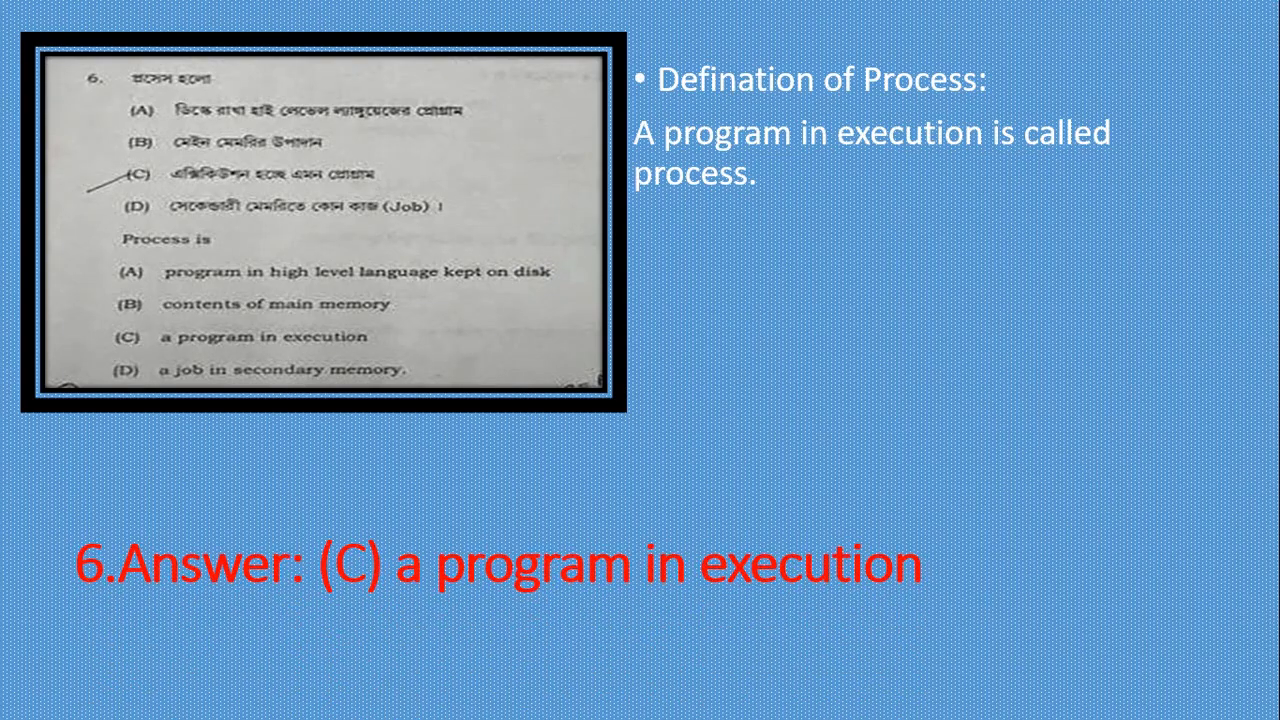
- Advance the slideshow past the question 6 process-definition slide
{"action": "key", "text": "Right"}
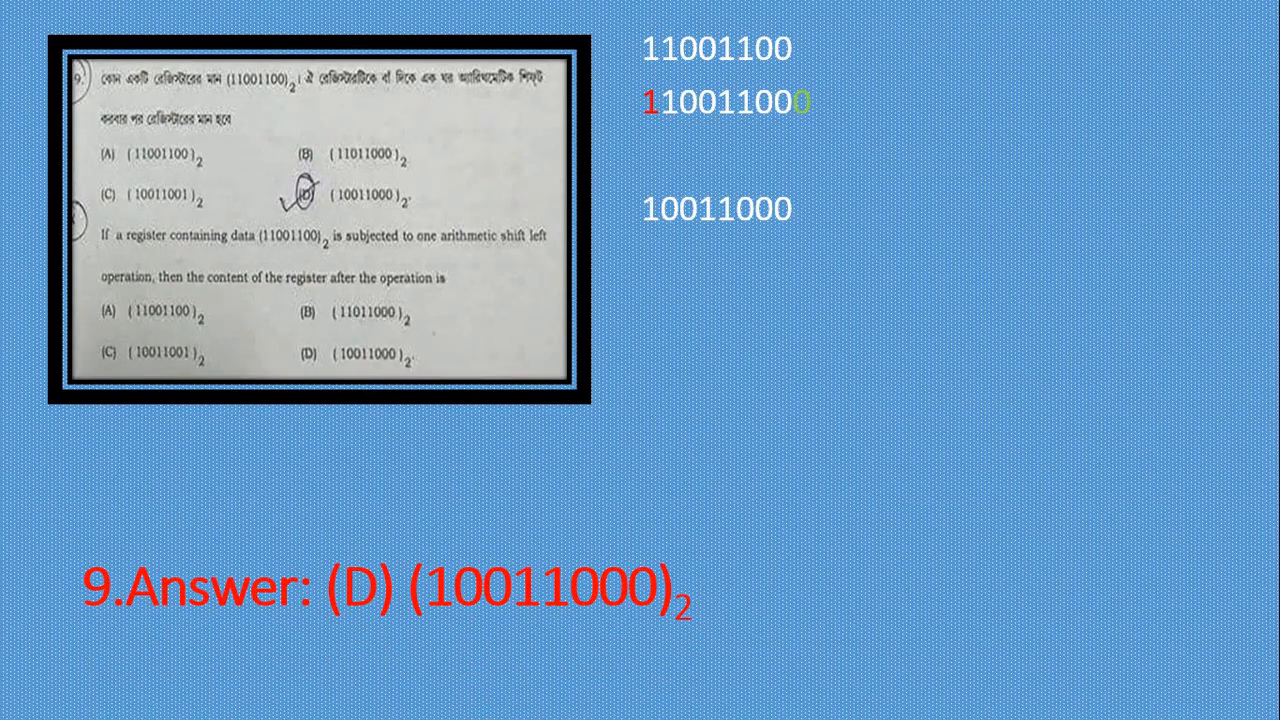
- Advance the slideshow past the question 9 left-shift slide
{"action": "key", "text": "Right"}
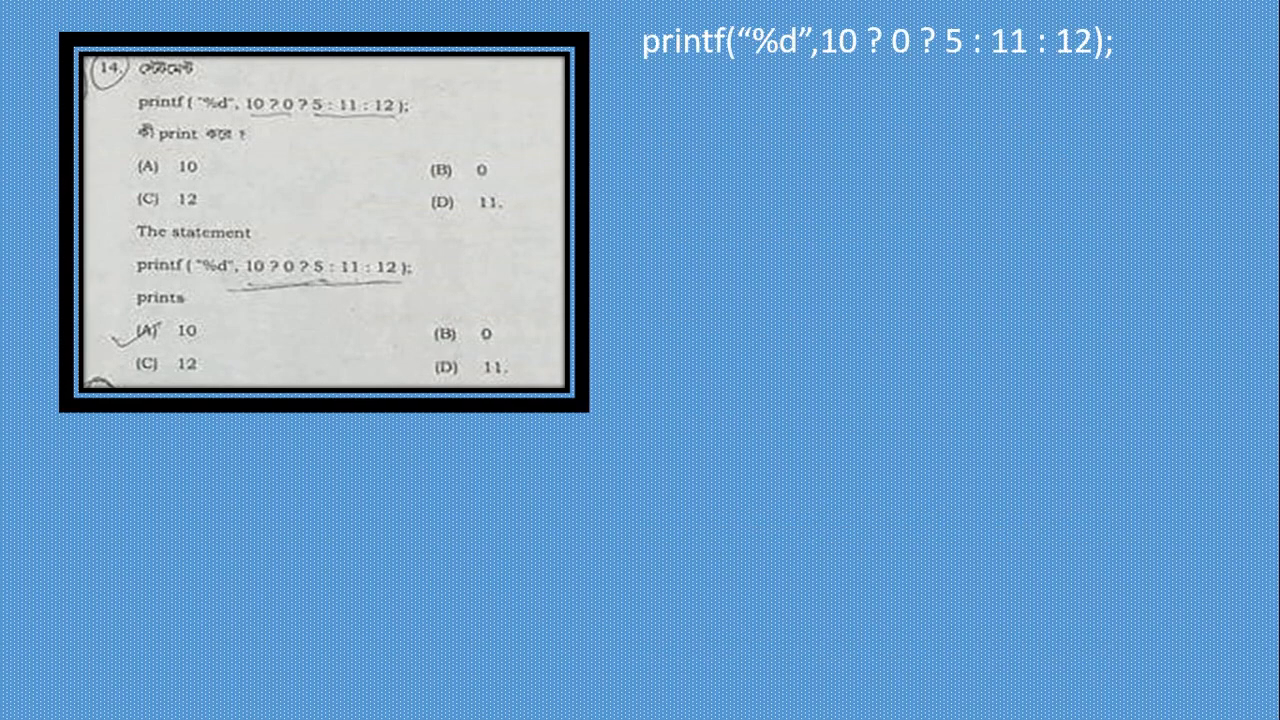
- Underline the nested ternary parts on the question 14 slide to reveal answer (D) 11
{"action": "left_click_drag", "start_coordinate": [830, 95], "coordinate": [1095, 95]}
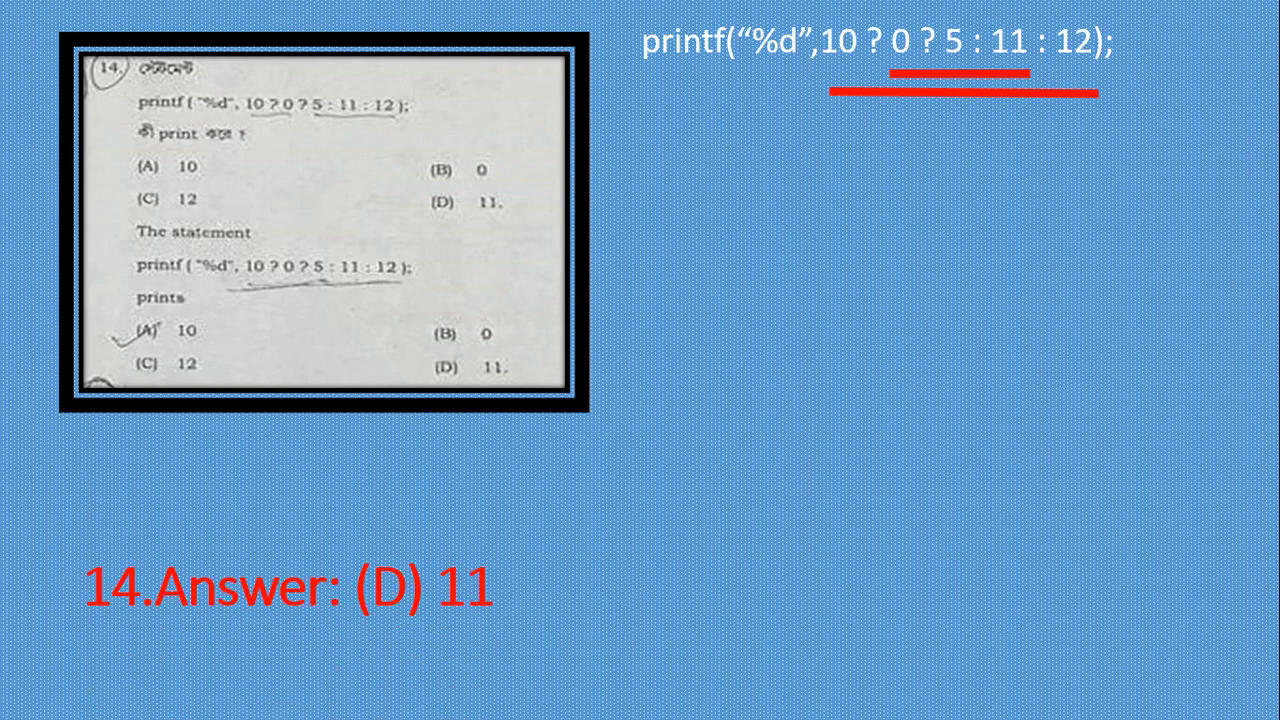
{"action": "key", "text": "Right"}
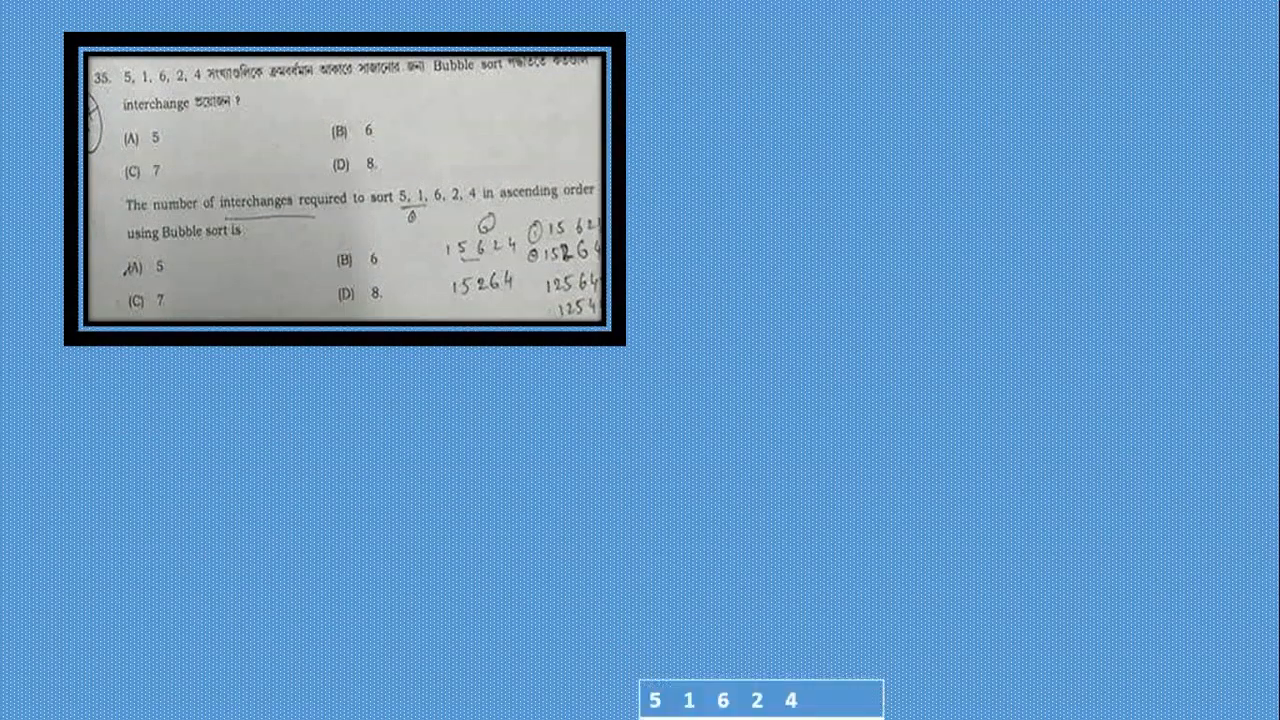
- Draw a vertical stroke on the bubble sort slide for sequence 5, 1, 6, 2, 4
{"action": "left_click_drag", "start_coordinate": [761, 699], "coordinate": [761, 46]}
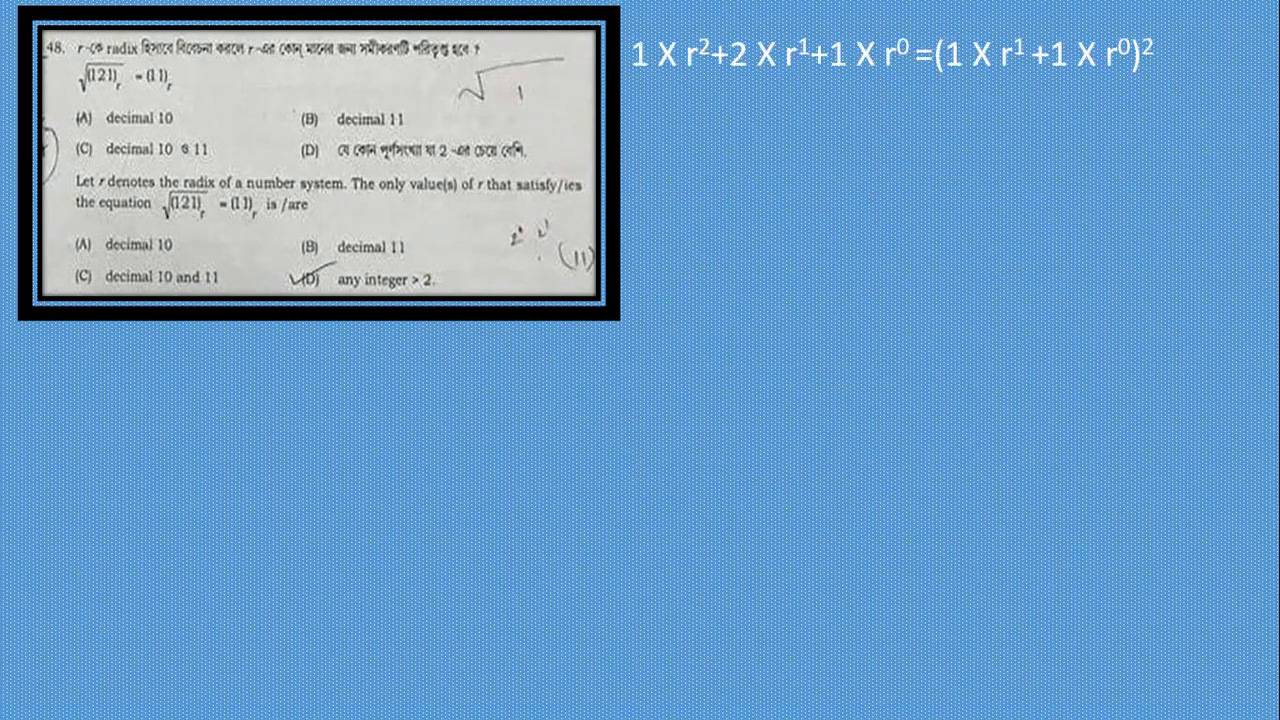
- Type the expanded equation 'r^2+2r+1 = (r+1)^2' beside the radix question
{"action": "type", "text": "r^2+2r+1 = (r+1)^2"}
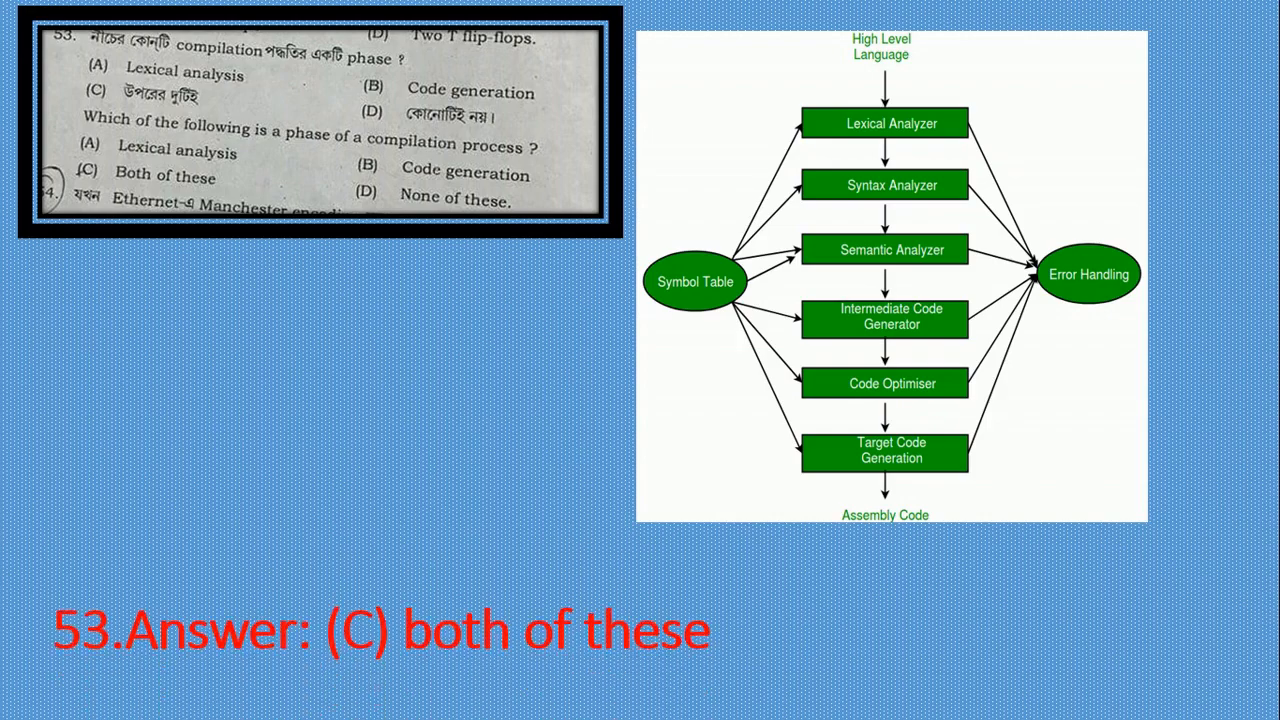
- Advance to the question 54 Manchester encoding slide
{"action": "key", "text": "Right"}
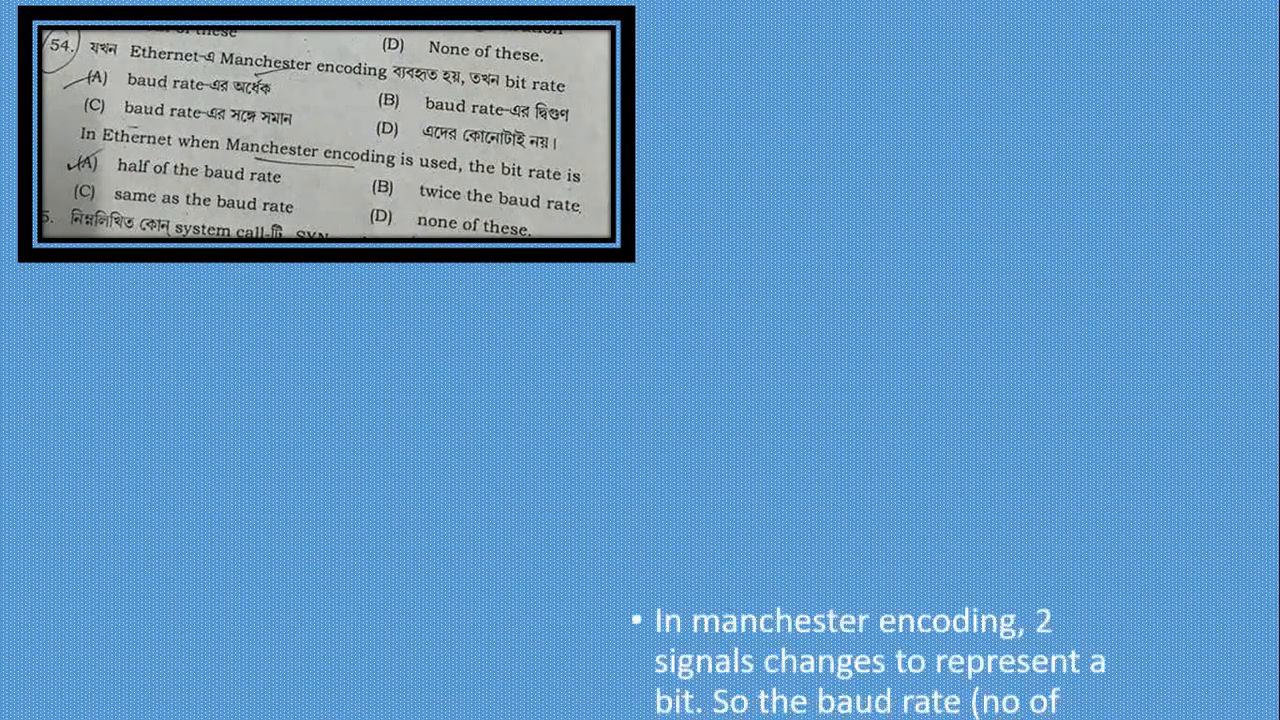